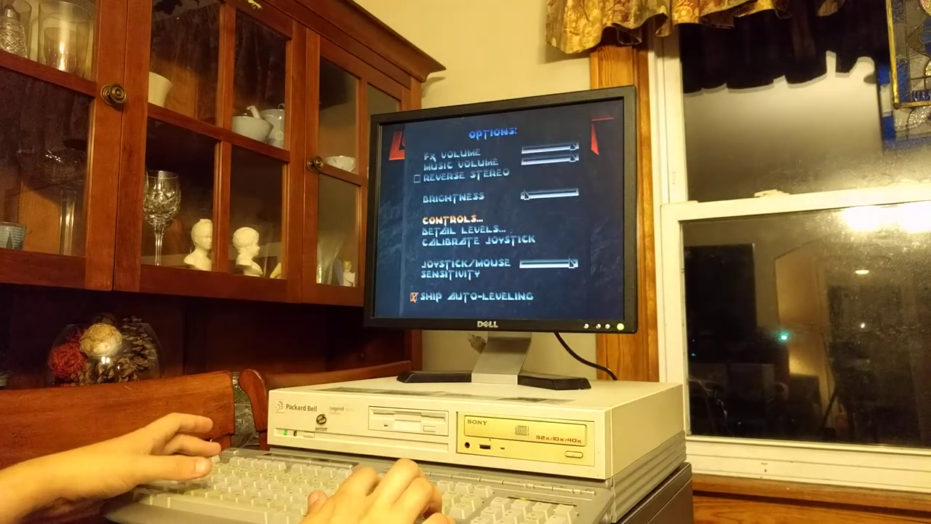
Step: Bring up Descent's options screen with volume, brightness, controls and joystick settings
{"action": "key", "text": "Escape"}
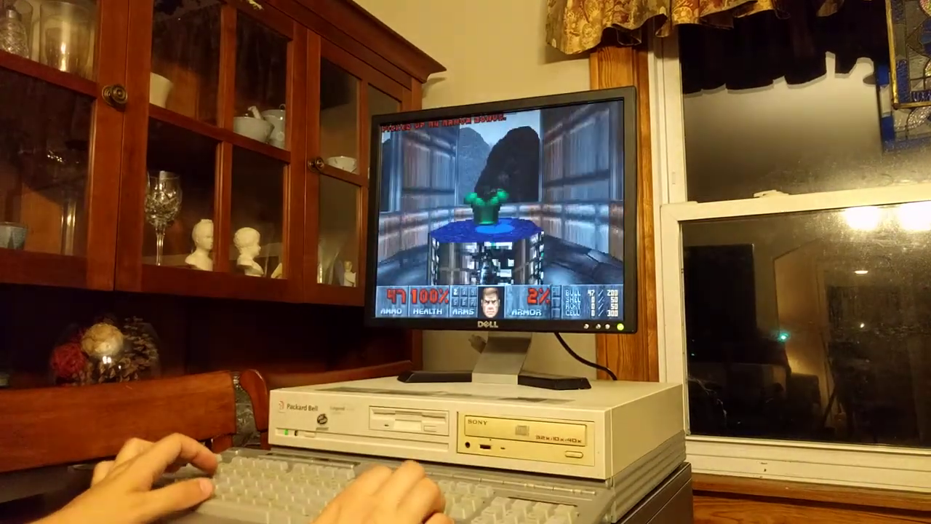
Step: Exit the Doom level back to the Windows desktop
{"action": "key", "text": "Escape"}
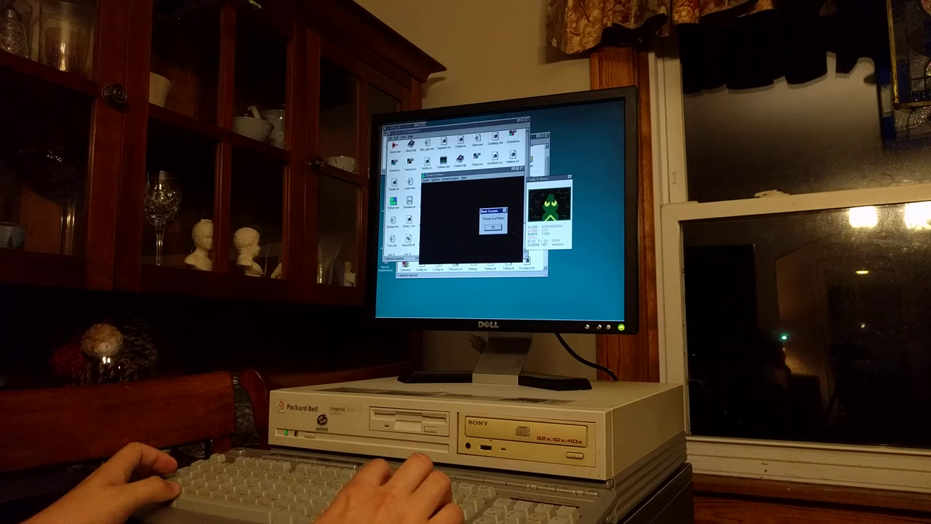
Step: Open the Entertainment Pack program group in Program Manager
{"action": "left_click", "coordinate": [492, 227]}
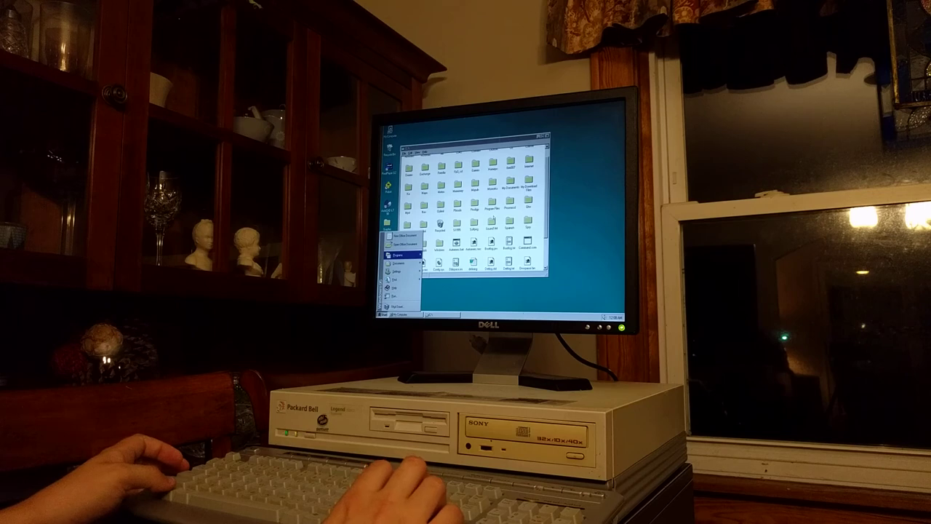
{"action": "left_click", "coordinate": [396, 262]}
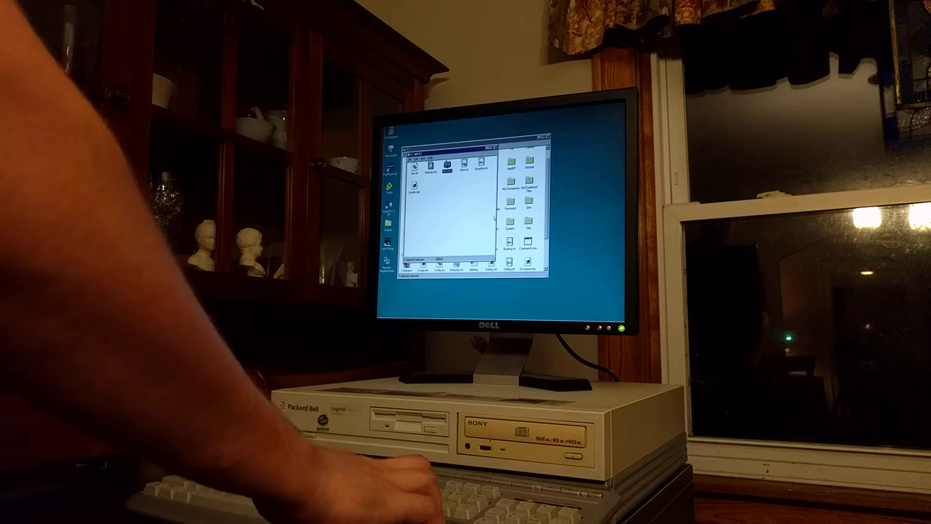
{"action": "mouse_move", "coordinate": [400, 473]}
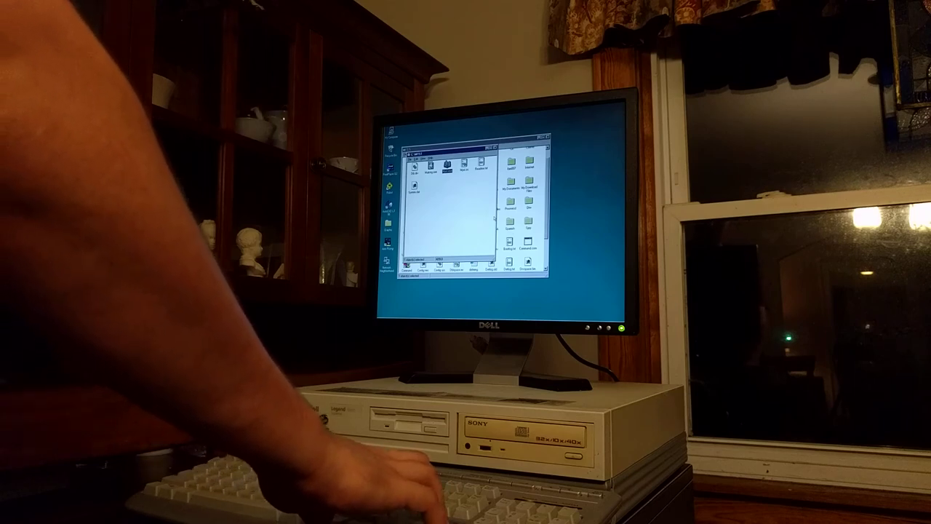